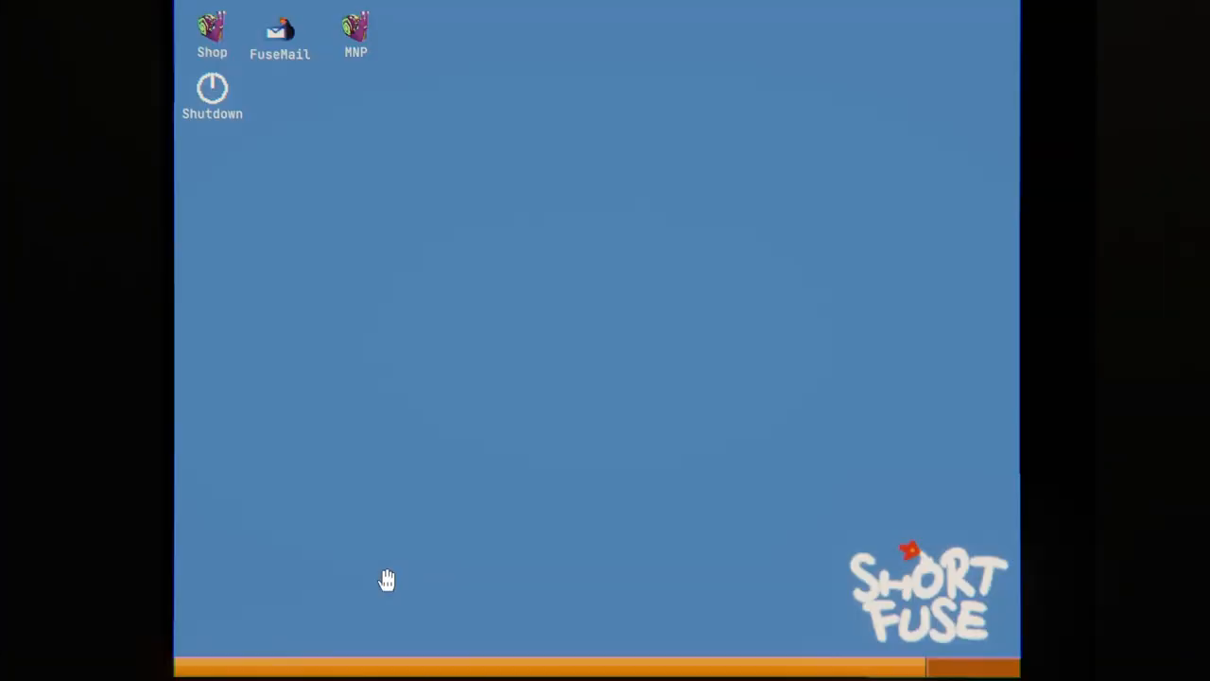
Launch the old Company Shop from the Shop desktop icon.
{"action": "double_click", "coordinate": [212, 33]}
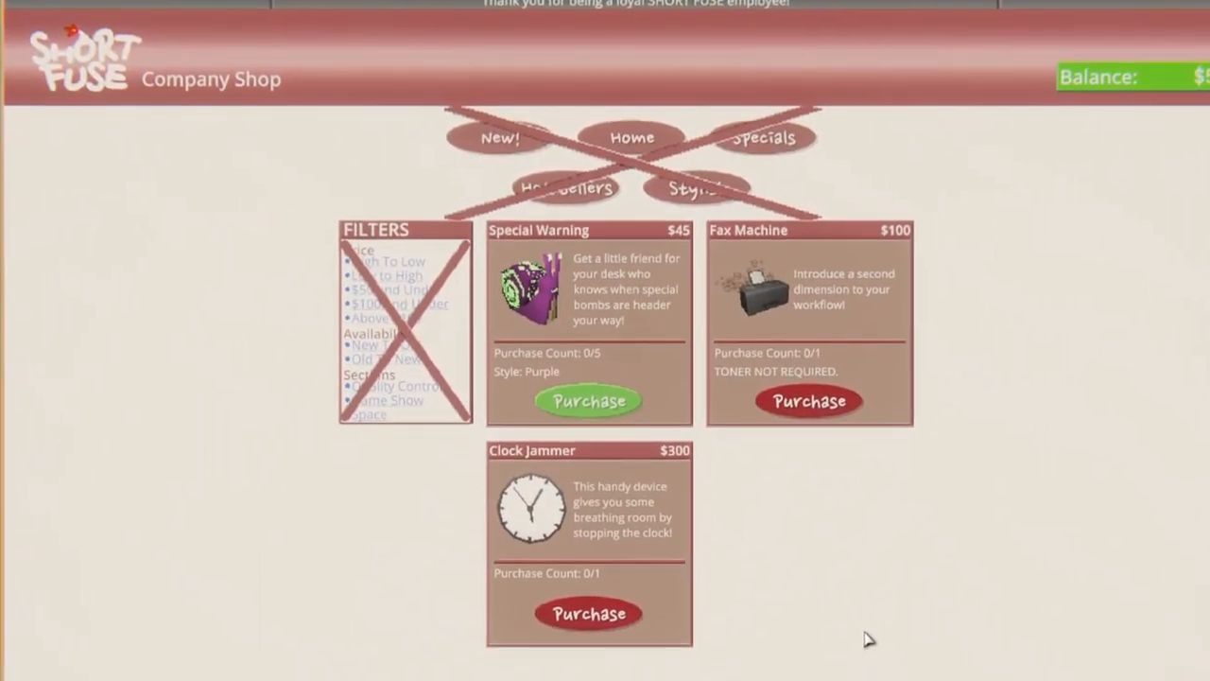
Open the updated Company Shop with its separate Sort and Filters panels.
{"action": "left_click", "coordinate": [590, 400]}
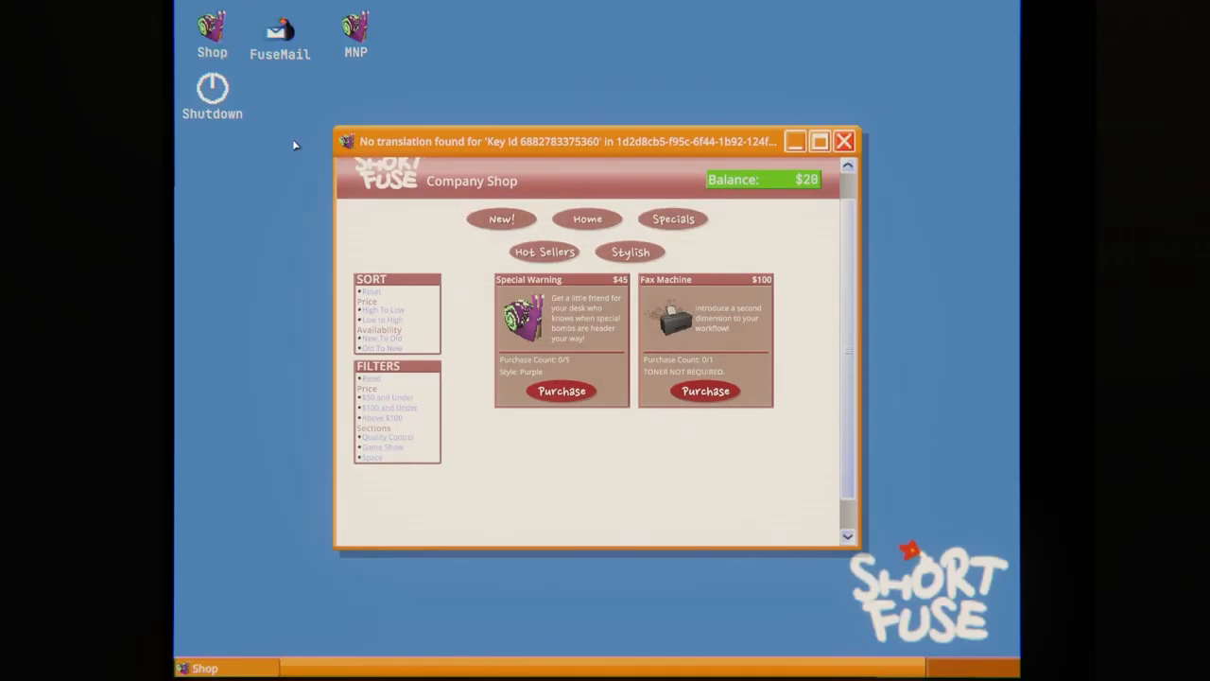
{"action": "mouse_move", "coordinate": [404, 300]}
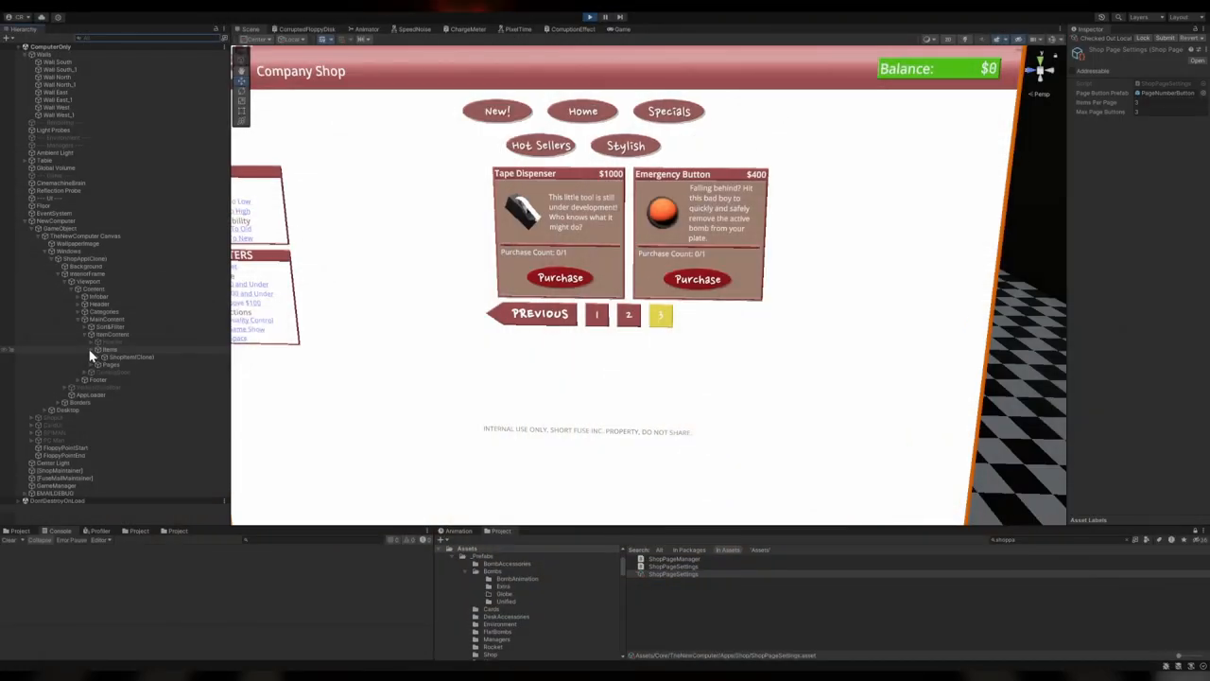
Reopen the Shop in Play mode and pick a Sort option to trigger the refresh.
{"action": "left_click", "coordinate": [133, 372]}
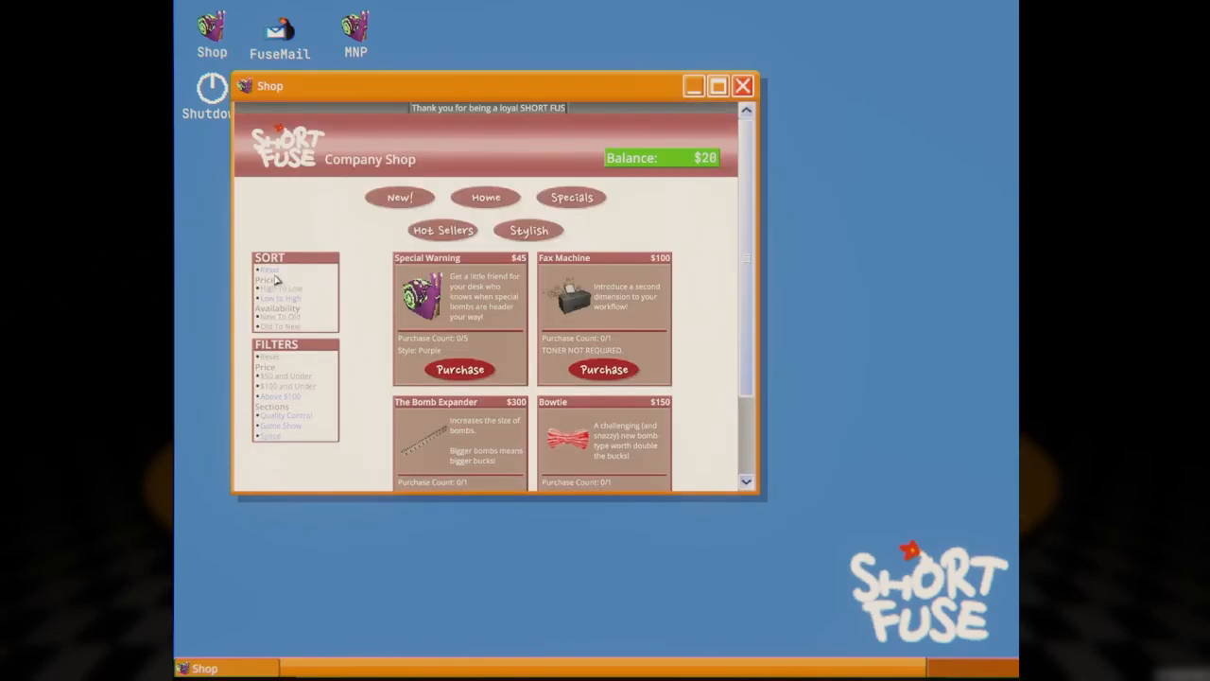
{"action": "left_click", "coordinate": [486, 197]}
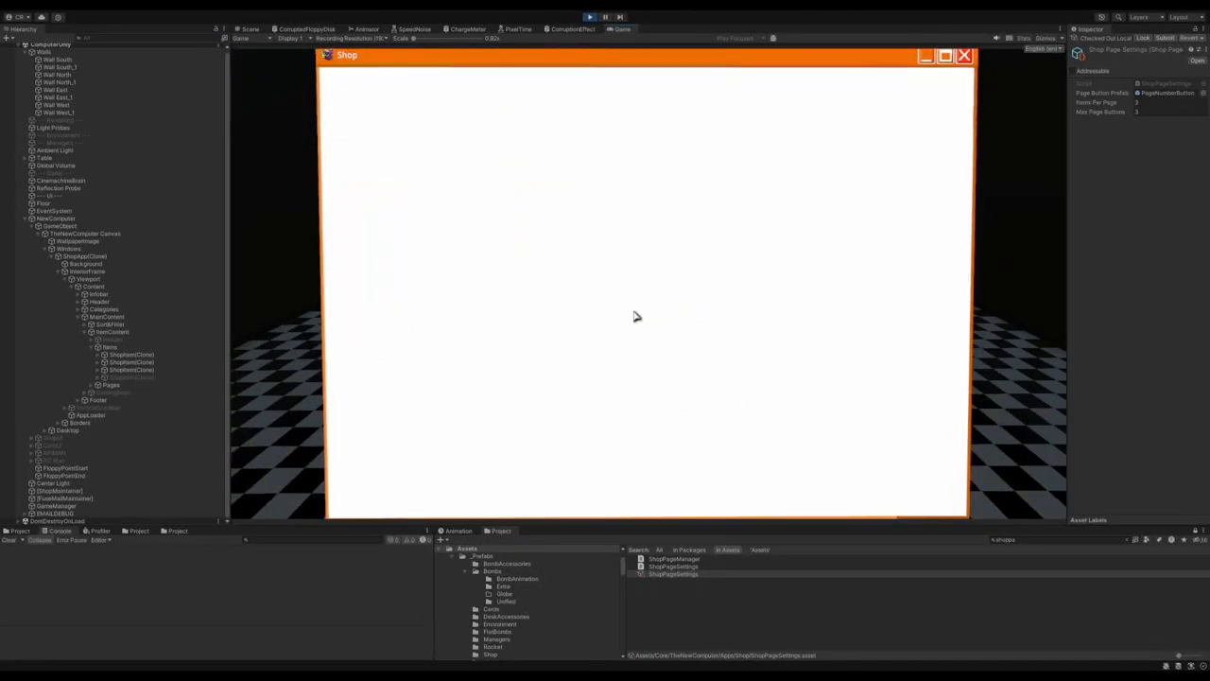
Advance the shop to its next page of items.
{"action": "left_click", "coordinate": [965, 55]}
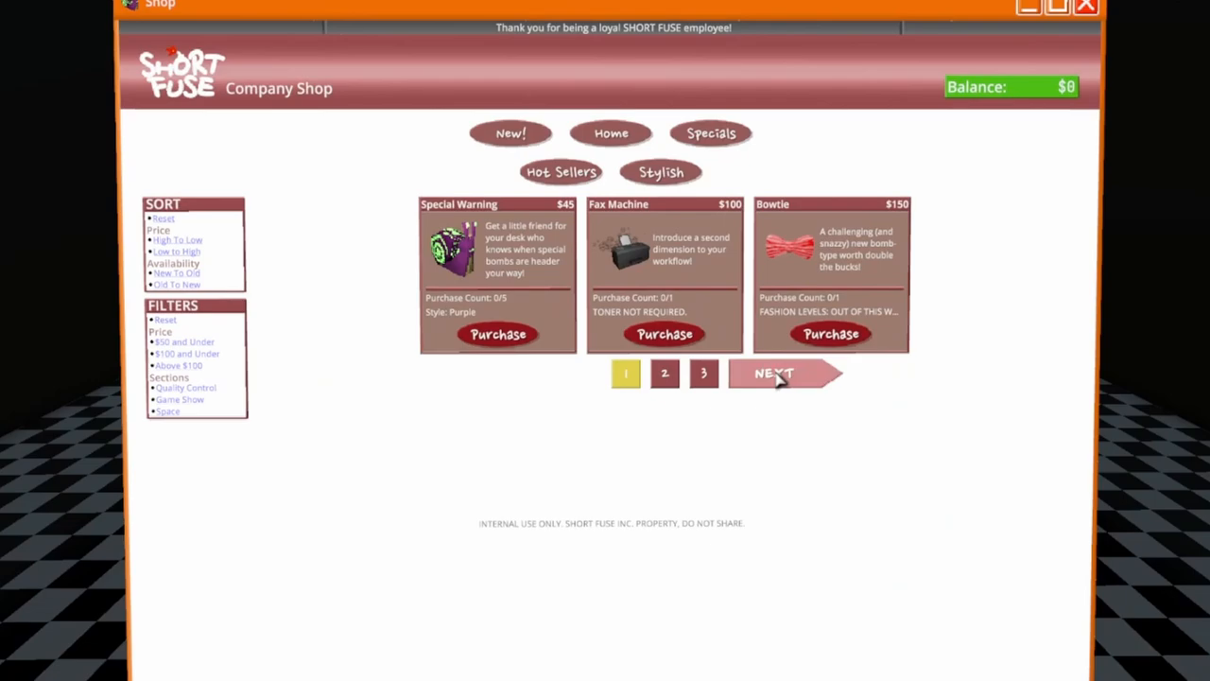
{"action": "mouse_move", "coordinate": [659, 435]}
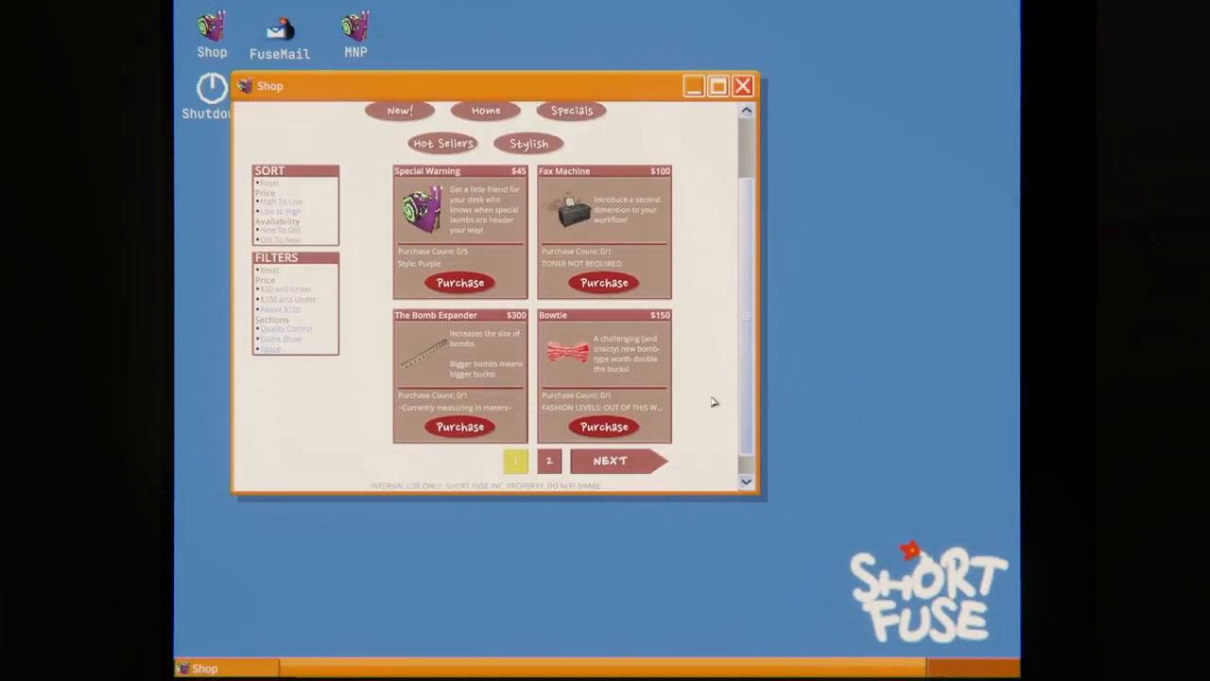
Close and reopen the Shop window to show its first page at $20 balance.
{"action": "left_click", "coordinate": [609, 461]}
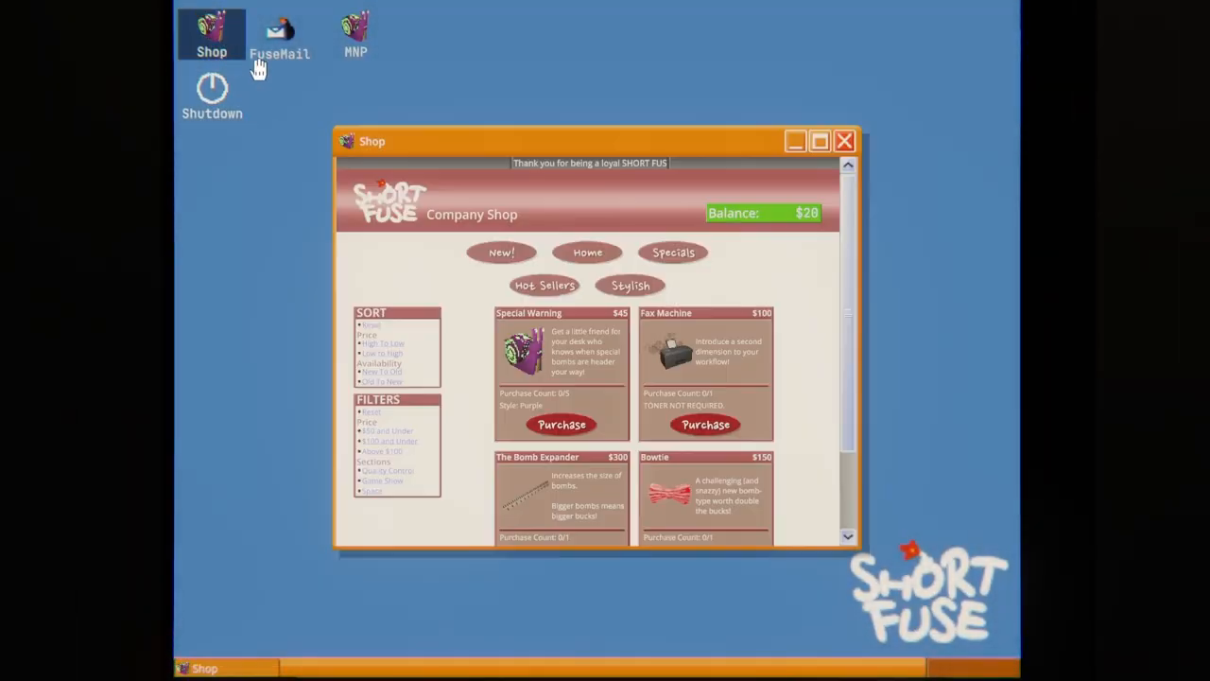
View the shop's second page, then close the computer to the floppy-disk table.
{"action": "left_click", "coordinate": [843, 140]}
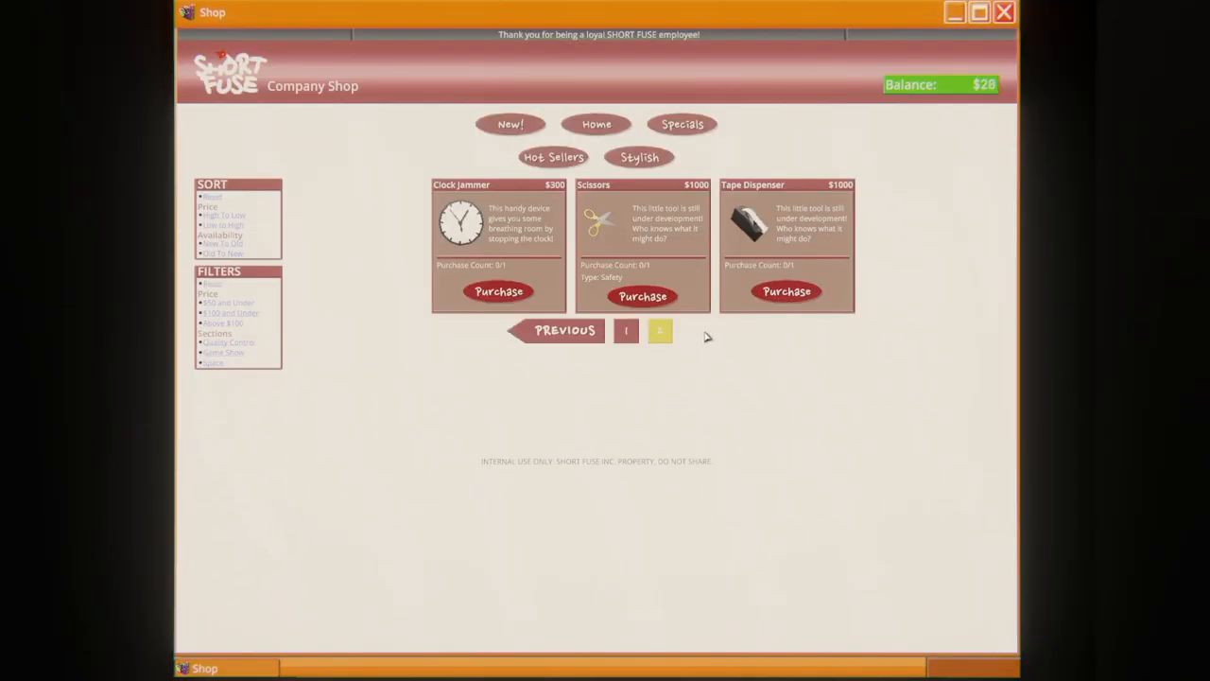
{"action": "left_click", "coordinate": [626, 330]}
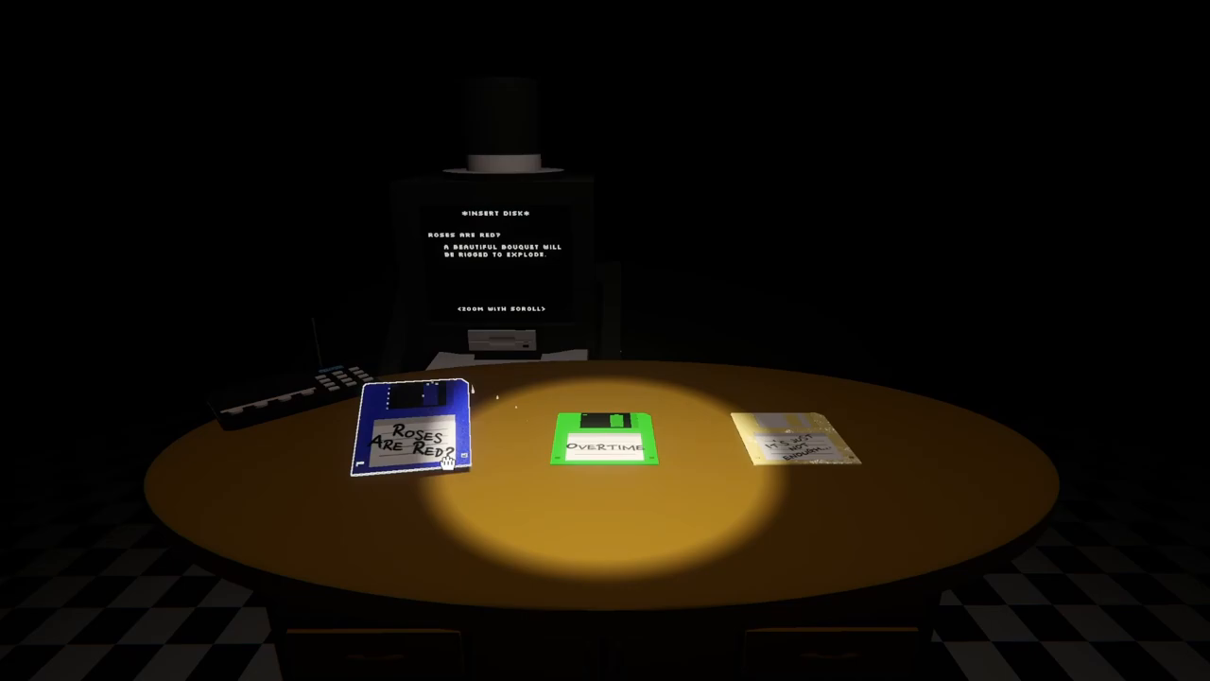
Pick the Roses Are Red? floppy to view the DCS - Bouquet level preset.
{"action": "left_click", "coordinate": [408, 435]}
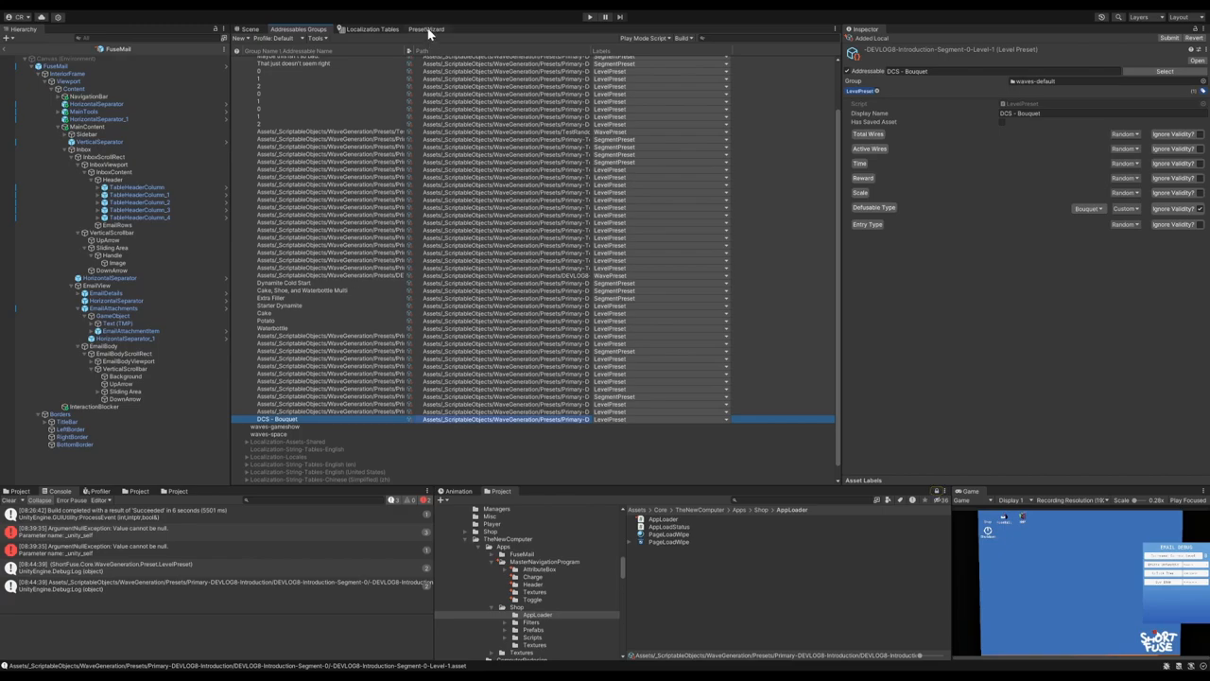
Open the PresetWizard tab and browse the addressable wave presets list.
{"action": "left_click", "coordinate": [427, 28]}
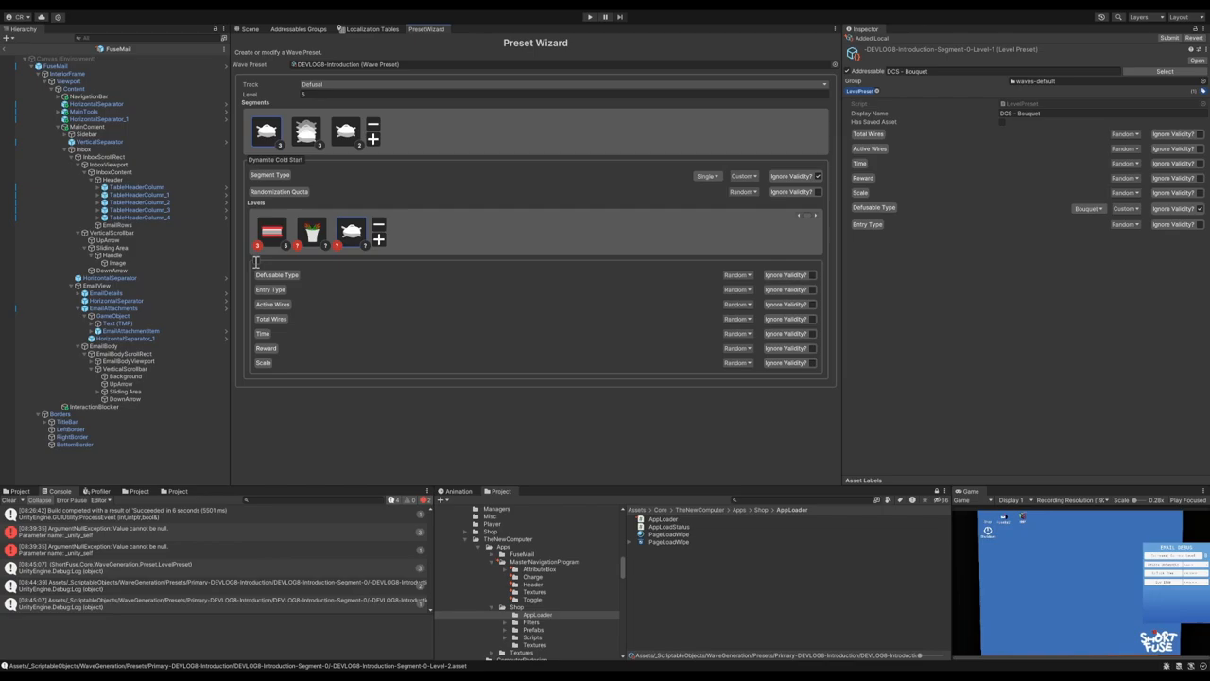
{"action": "mouse_move", "coordinate": [751, 298]}
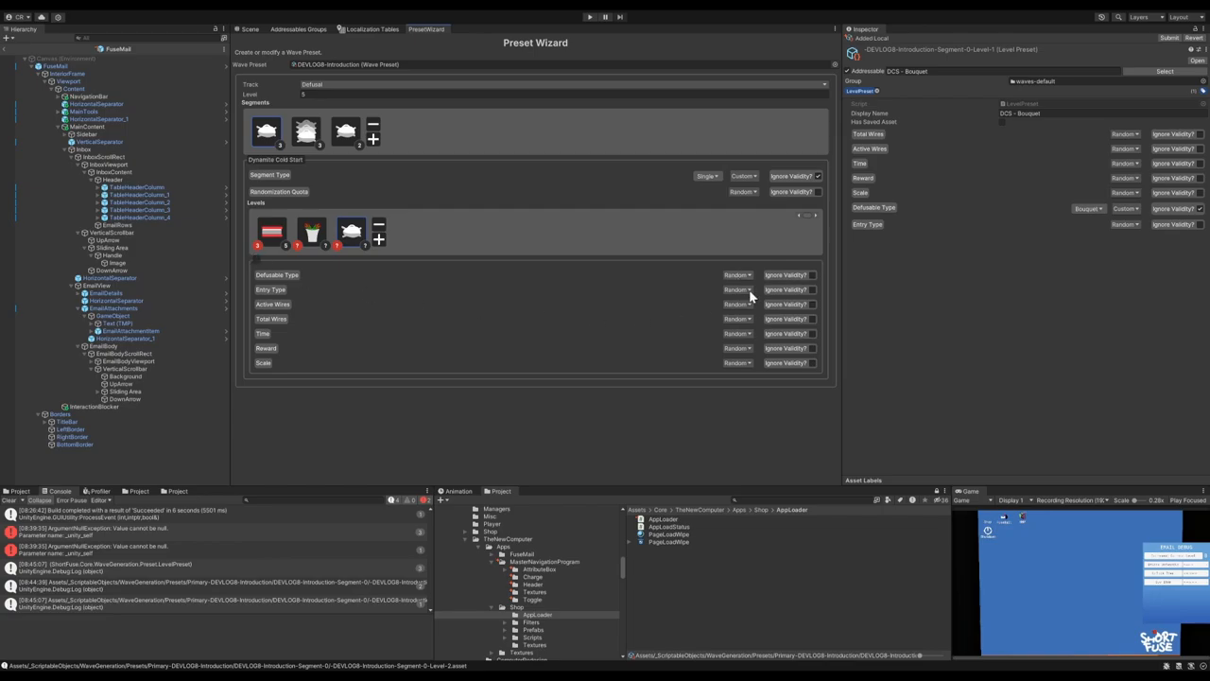
{"action": "left_click", "coordinate": [261, 11]}
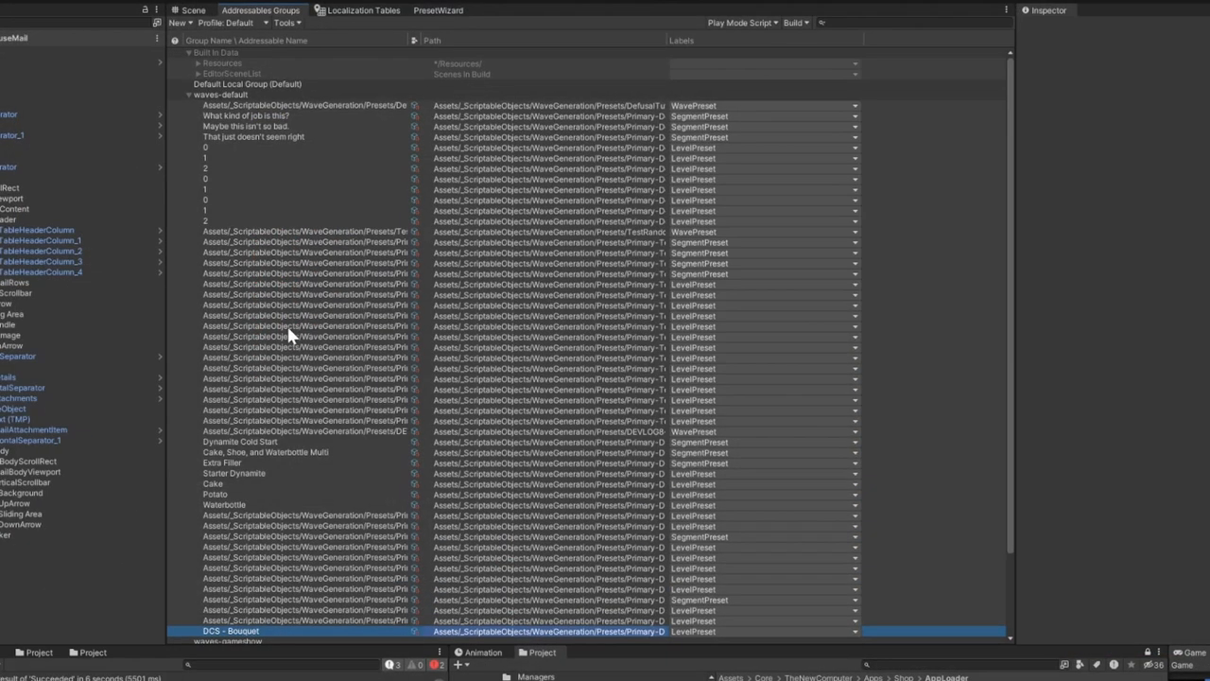
{"action": "scroll", "scroll_direction": "down", "scroll_amount": 3}
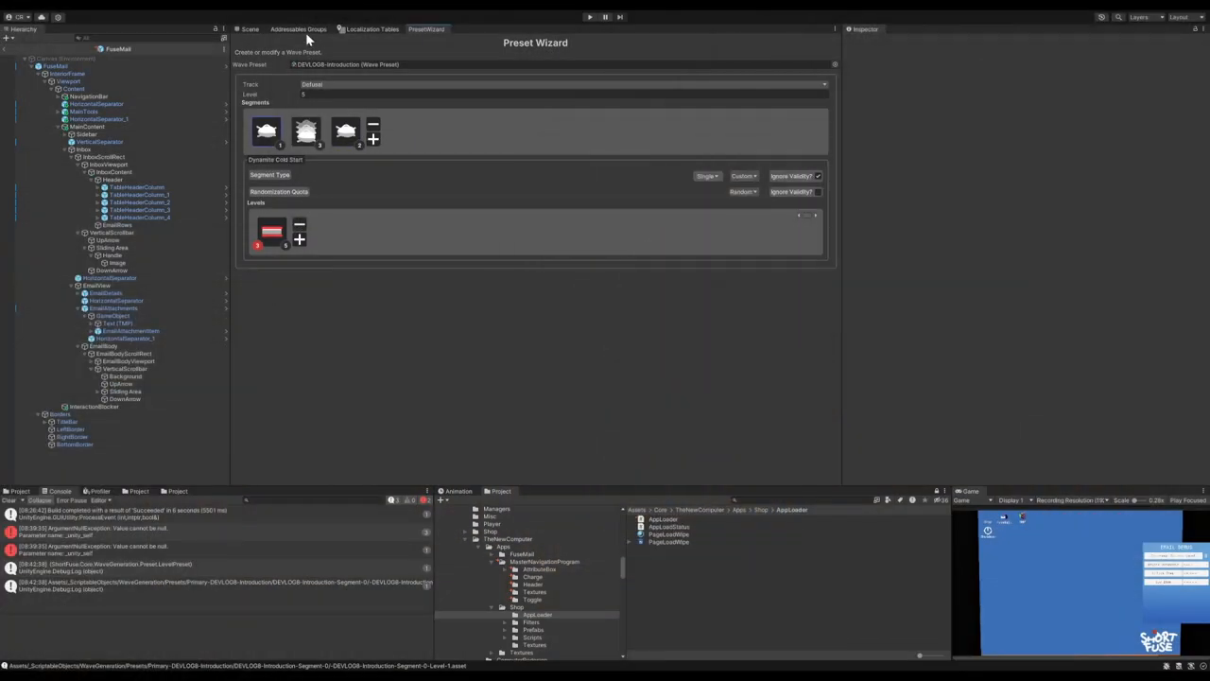
Add a second level to the Dynamite Cold Start segment and inspect its settings.
{"action": "left_click", "coordinate": [299, 239]}
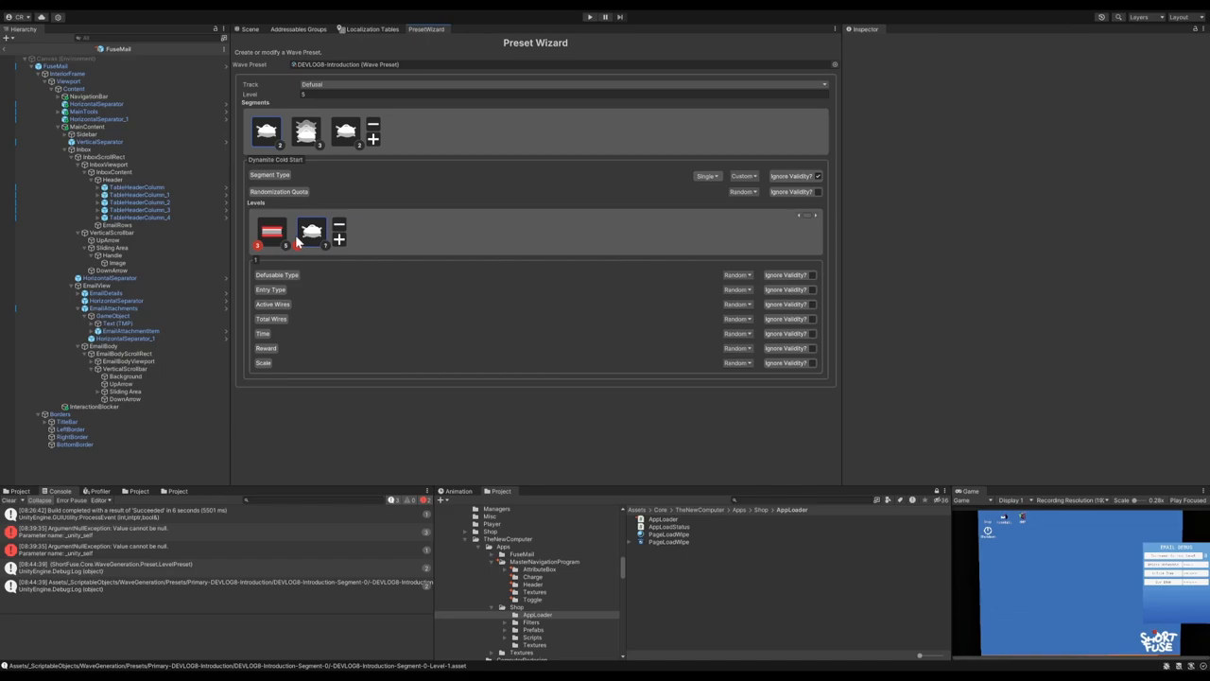
{"action": "left_click", "coordinate": [590, 16]}
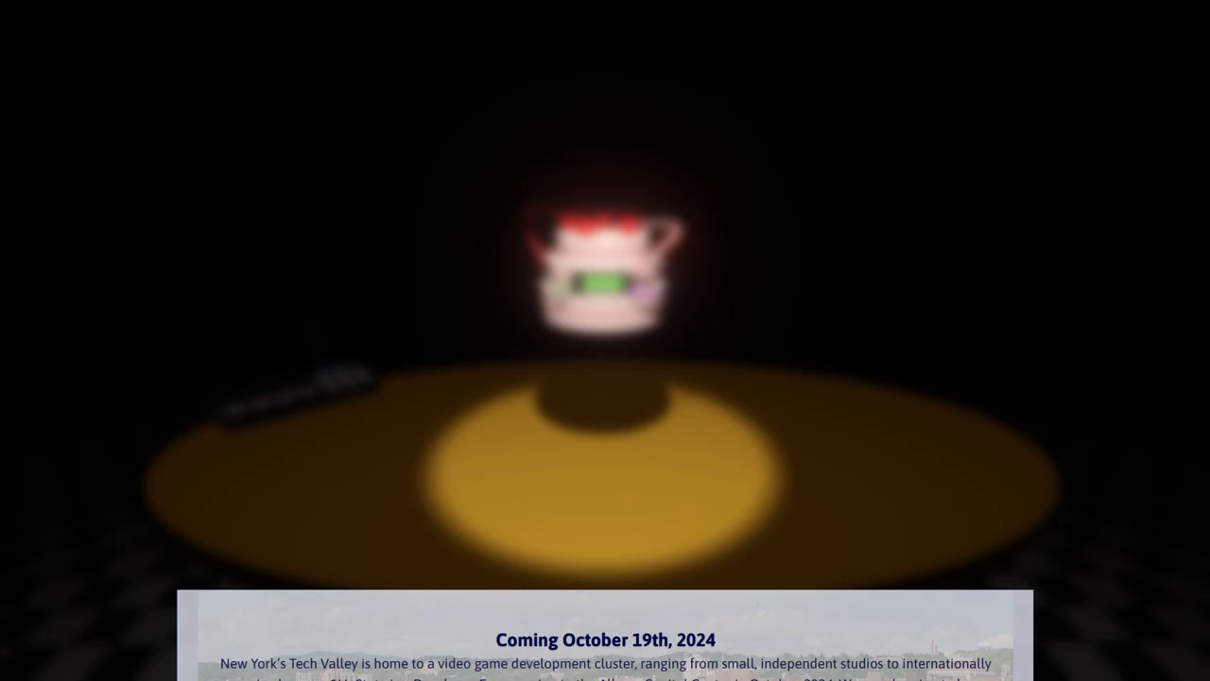
{"action": "scroll", "scroll_direction": "down", "scroll_amount": 3}
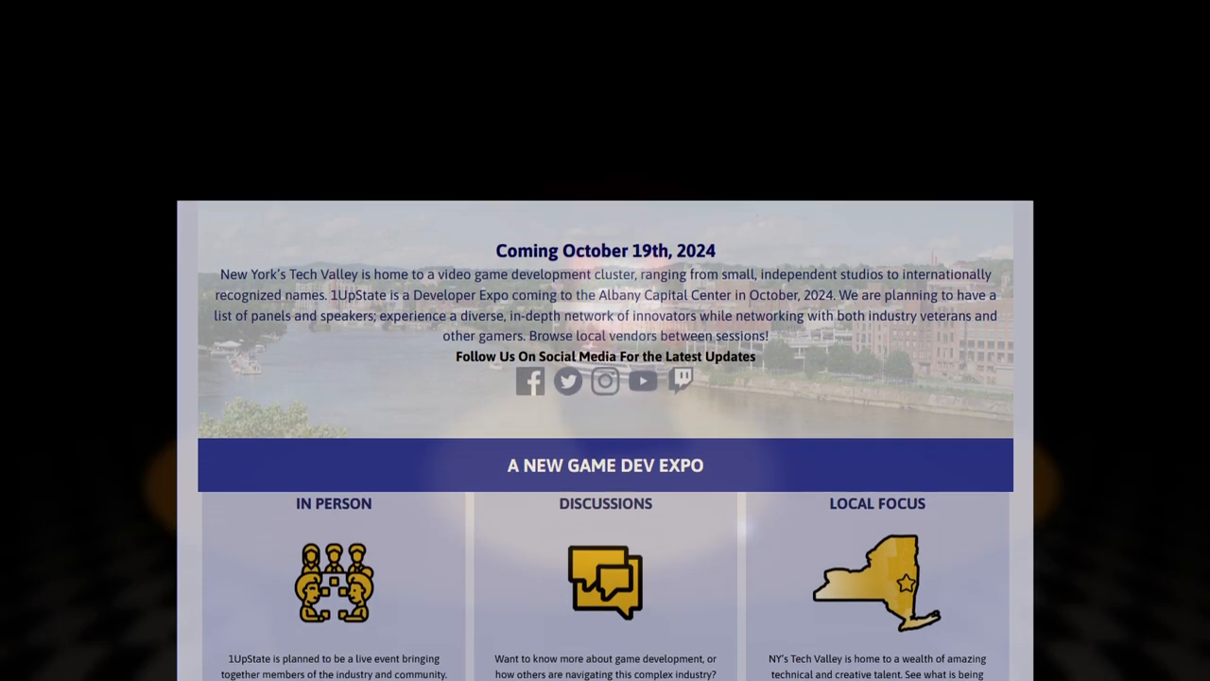
{"action": "scroll", "scroll_direction": "down", "scroll_amount": 3}
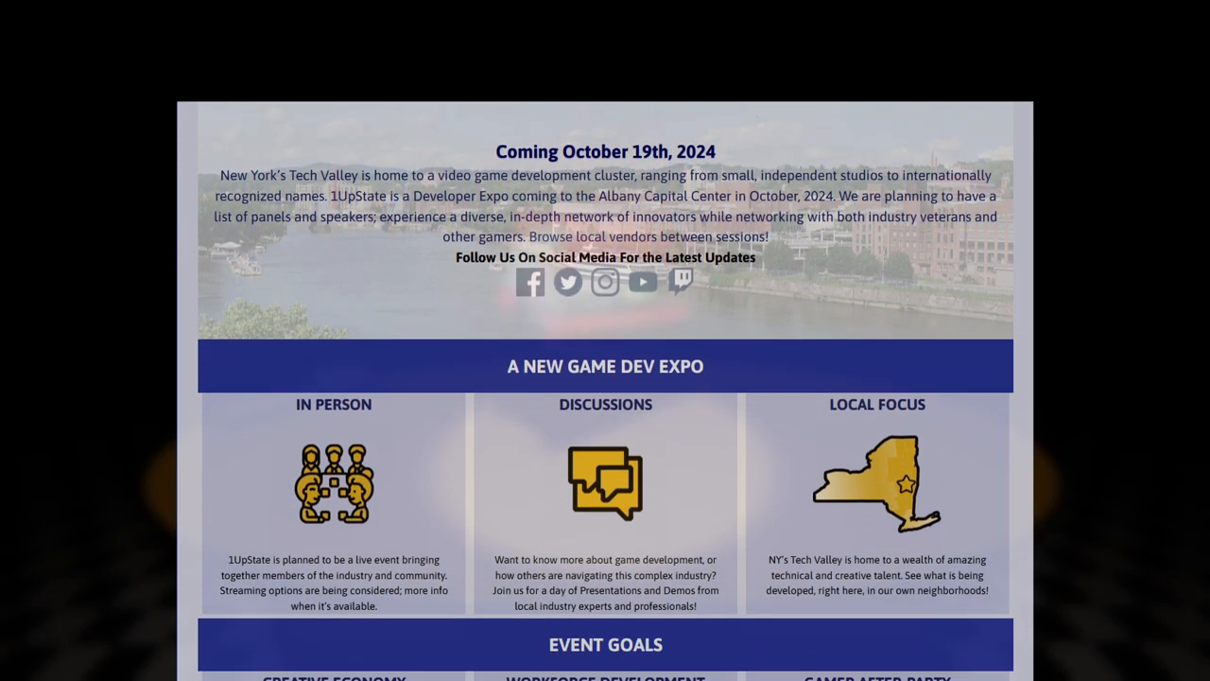